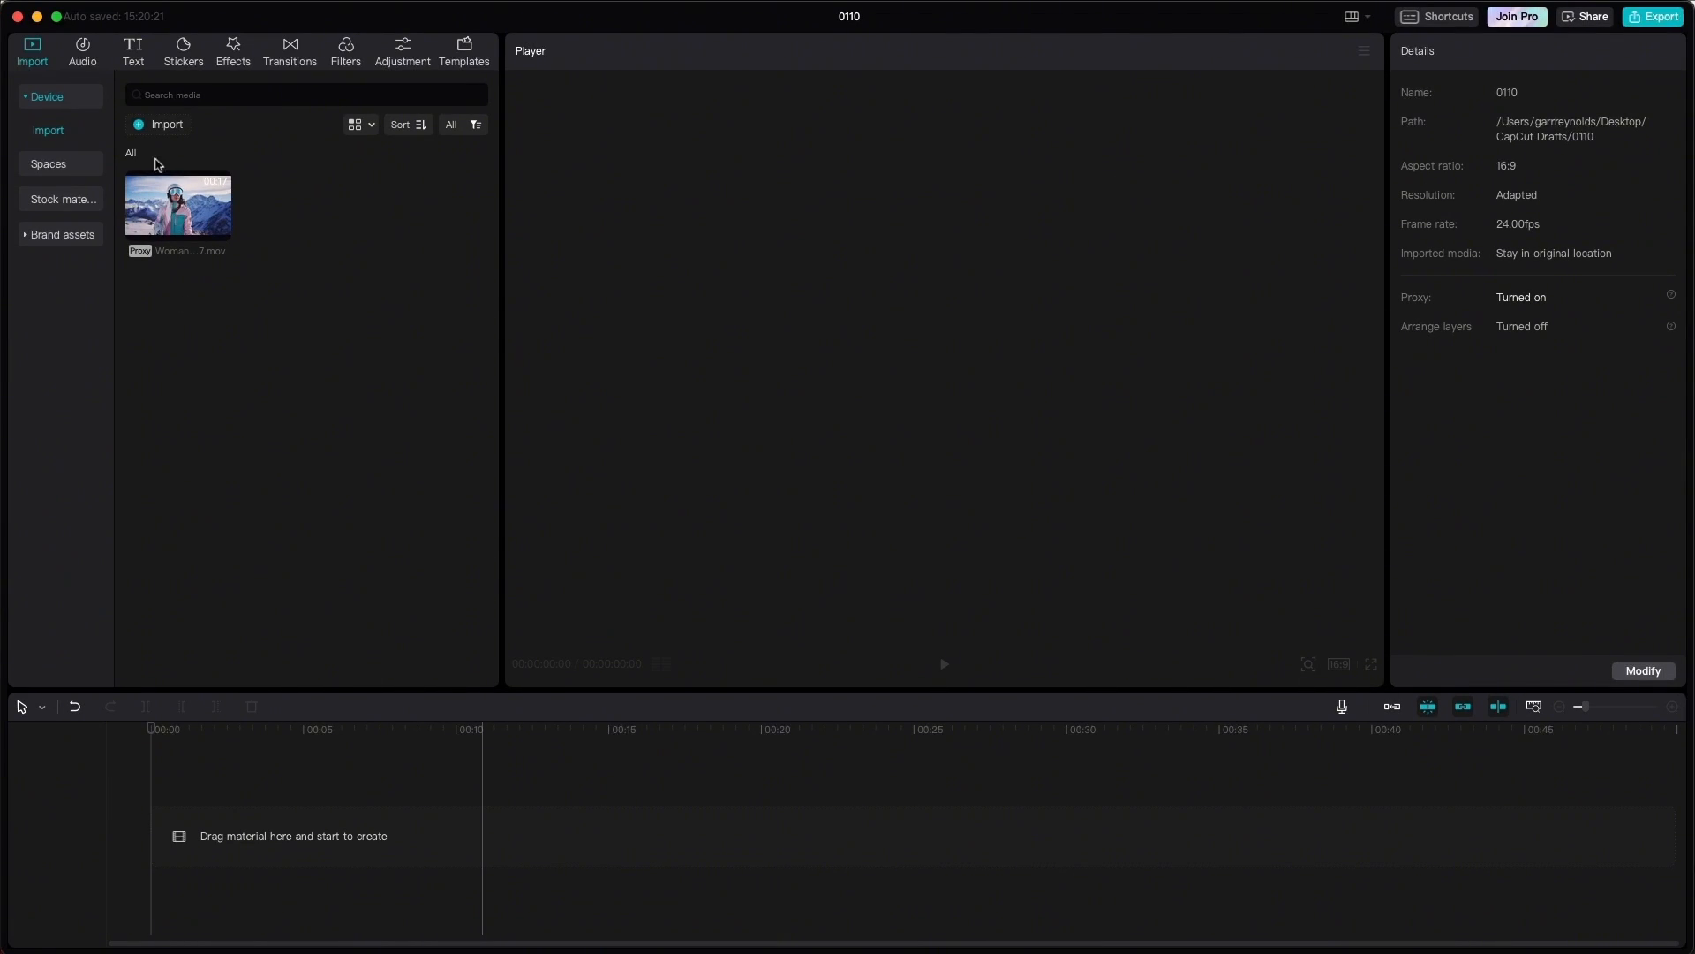
Drag the Woman-walking-with-a-snowboard clip from the Media panel onto the empty timeline.
{"action": "left_click_drag", "start_coordinate": [176, 204], "coordinate": [241, 581]}
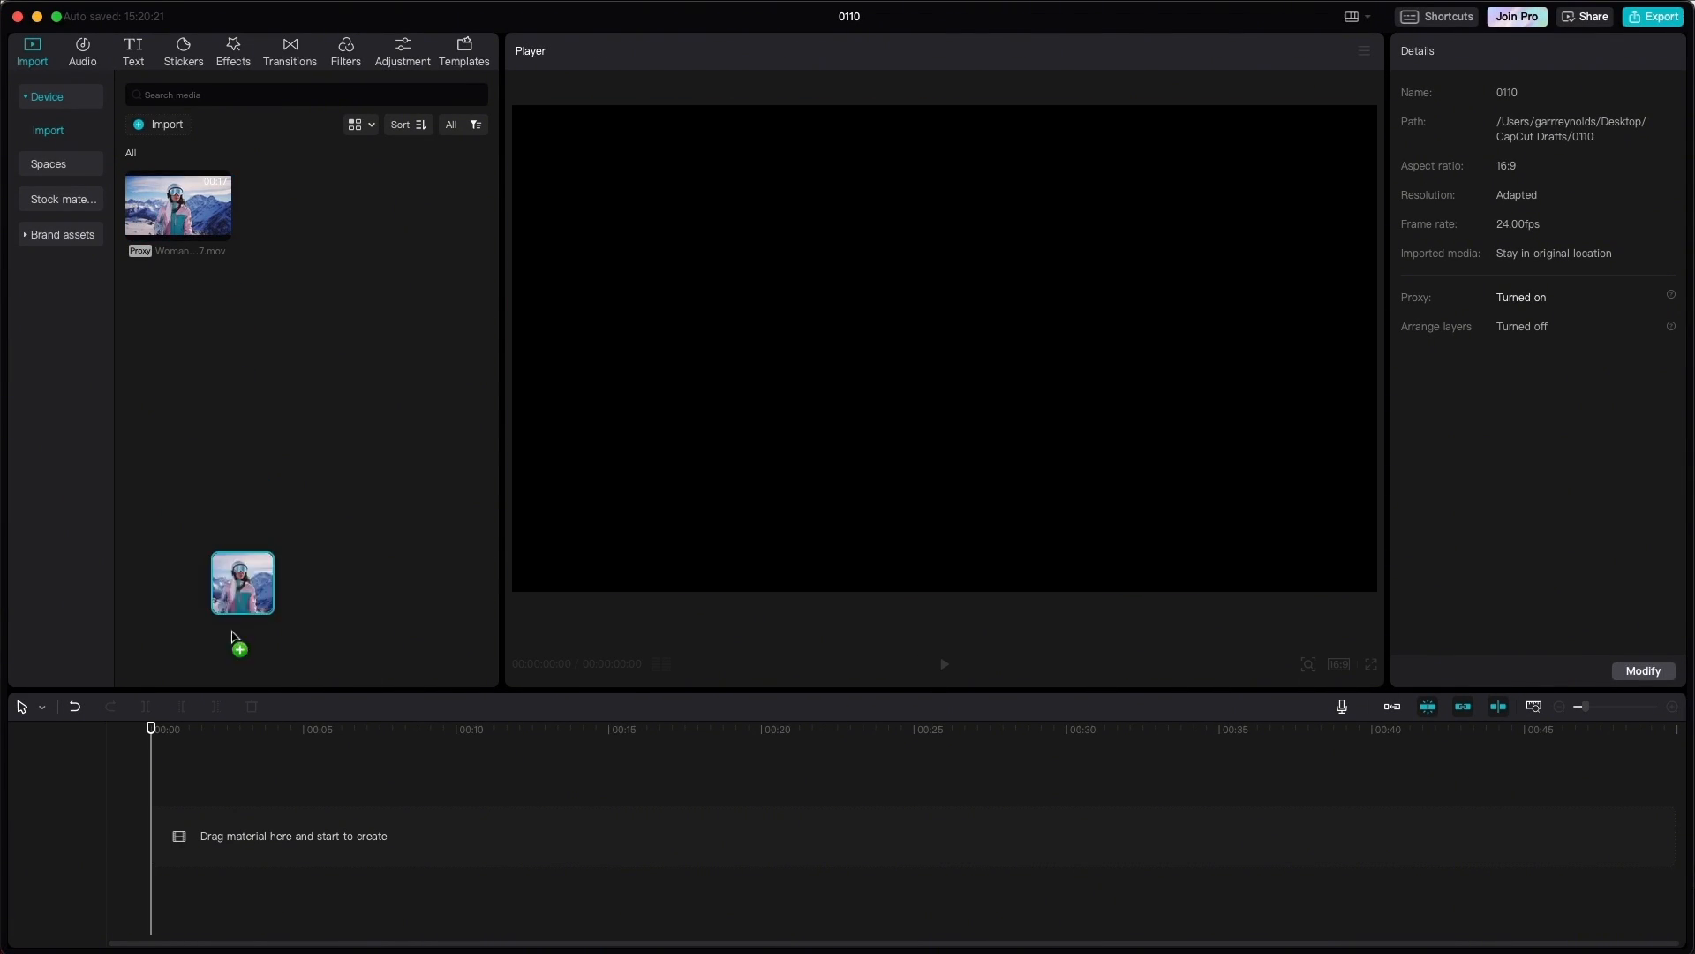
{"action": "left_click_drag", "start_coordinate": [241, 582], "coordinate": [401, 835]}
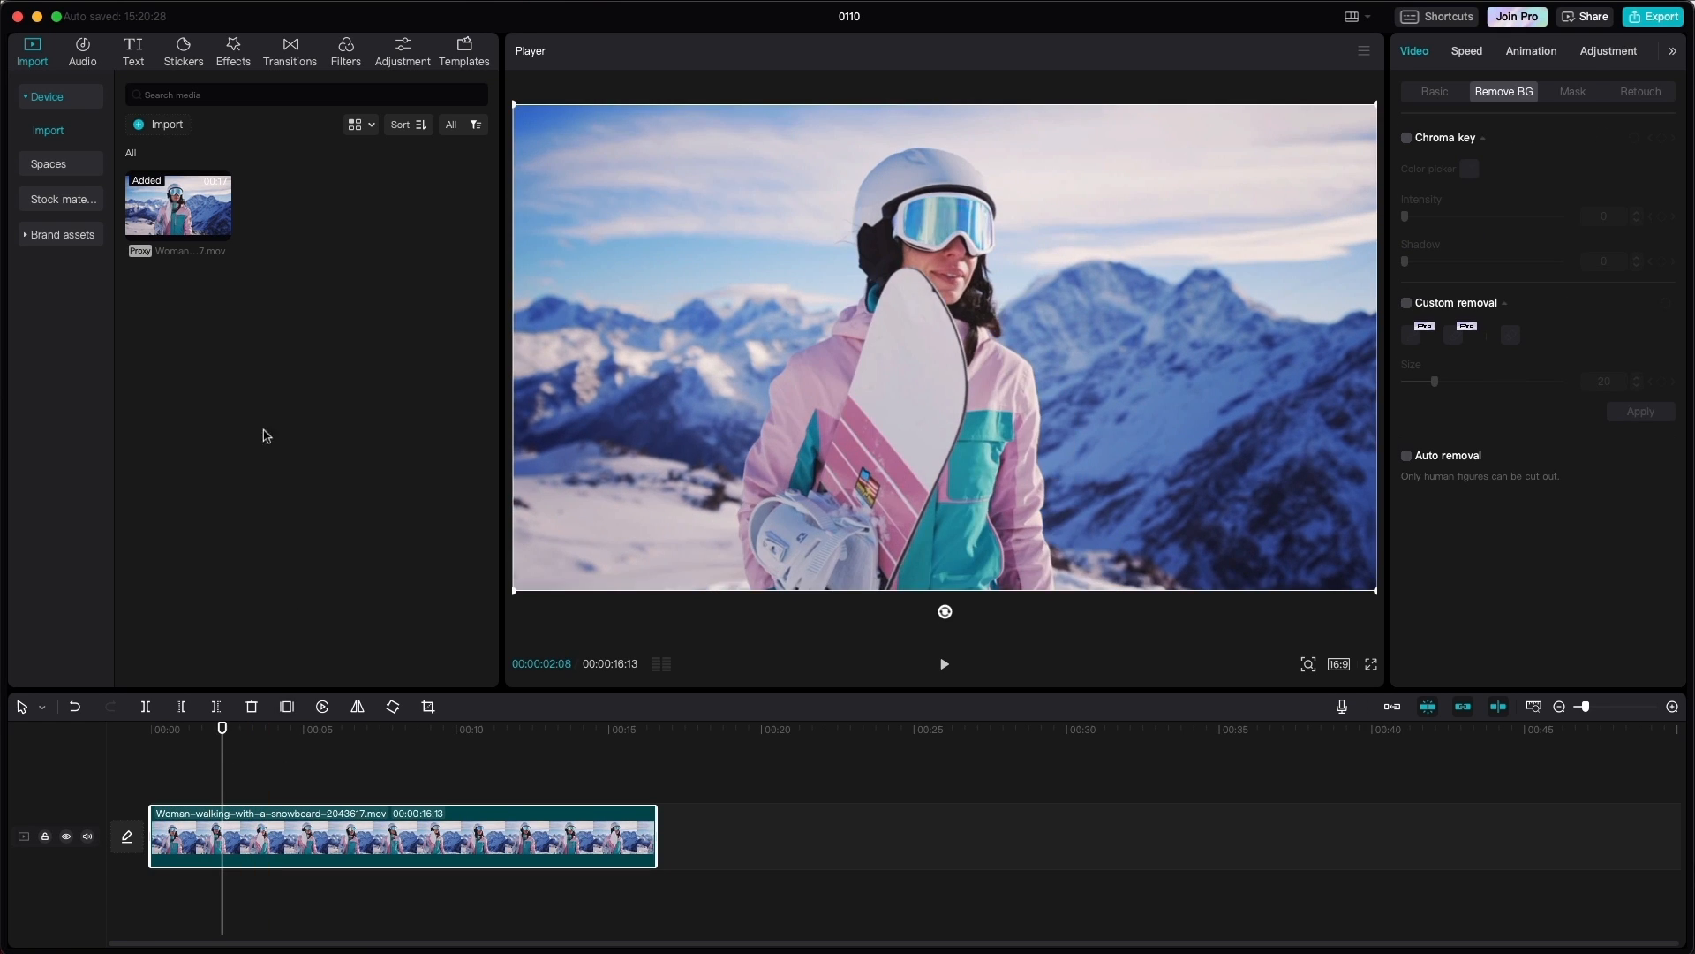
Add a 'Snowboarding' title spanning the clip's length, scaled to 157% and moved to the top of the frame.
{"action": "left_click", "coordinate": [132, 51]}
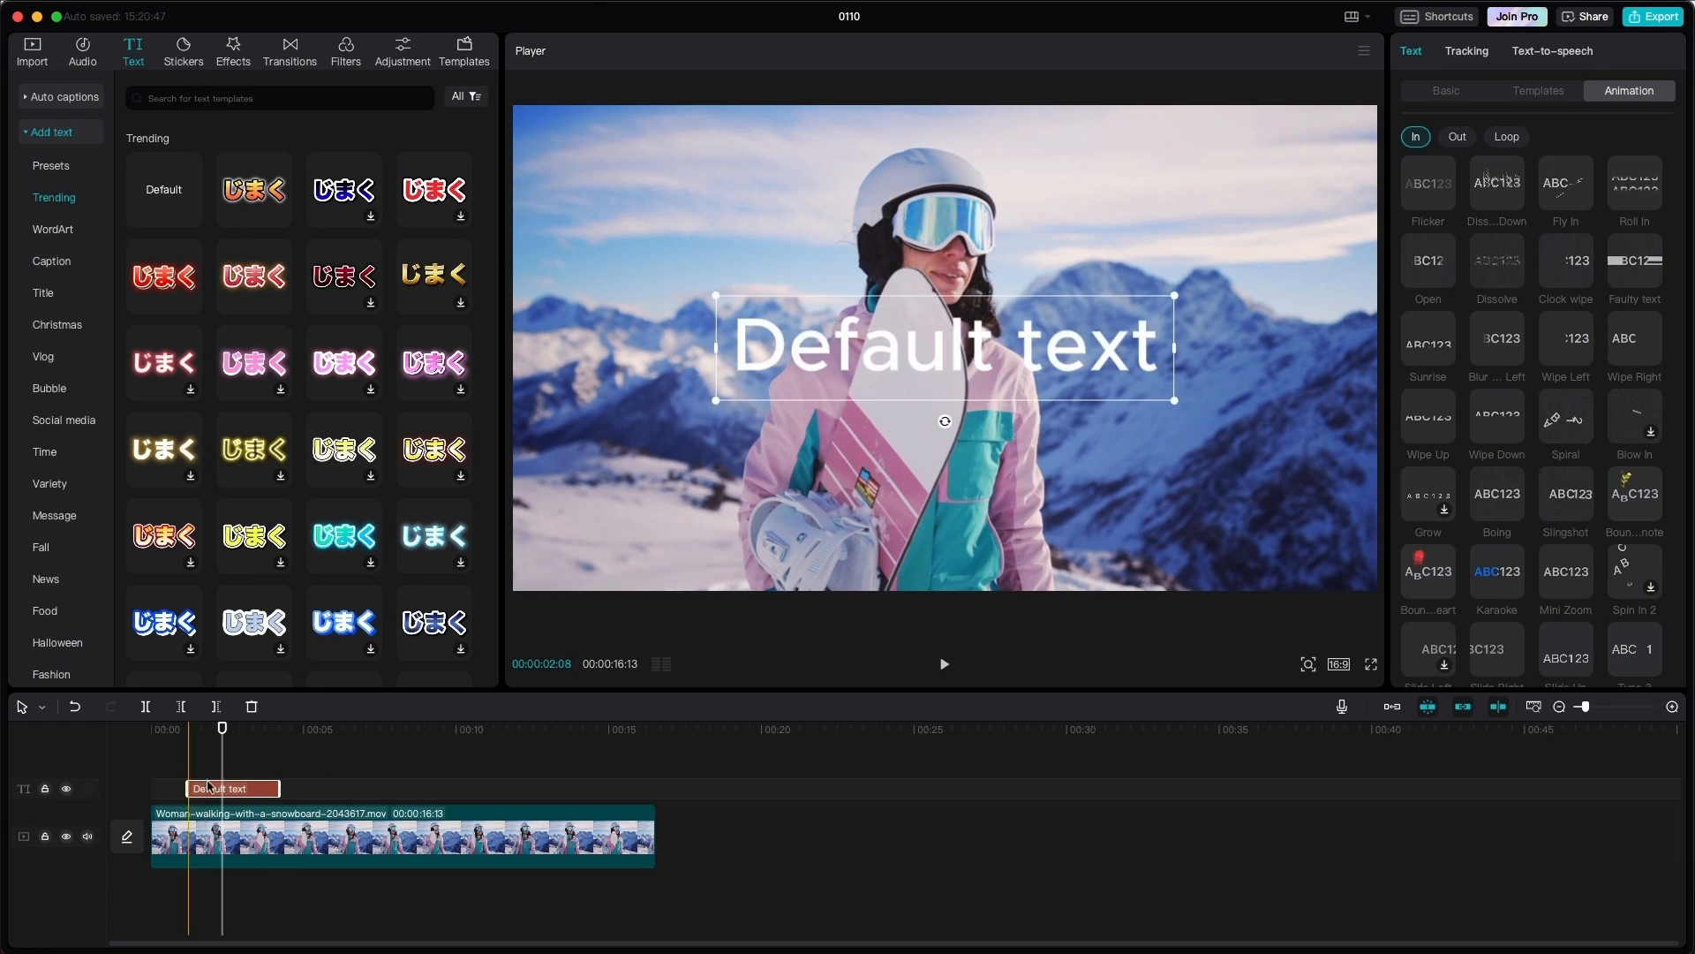
{"action": "left_click_drag", "start_coordinate": [275, 788], "coordinate": [646, 787]}
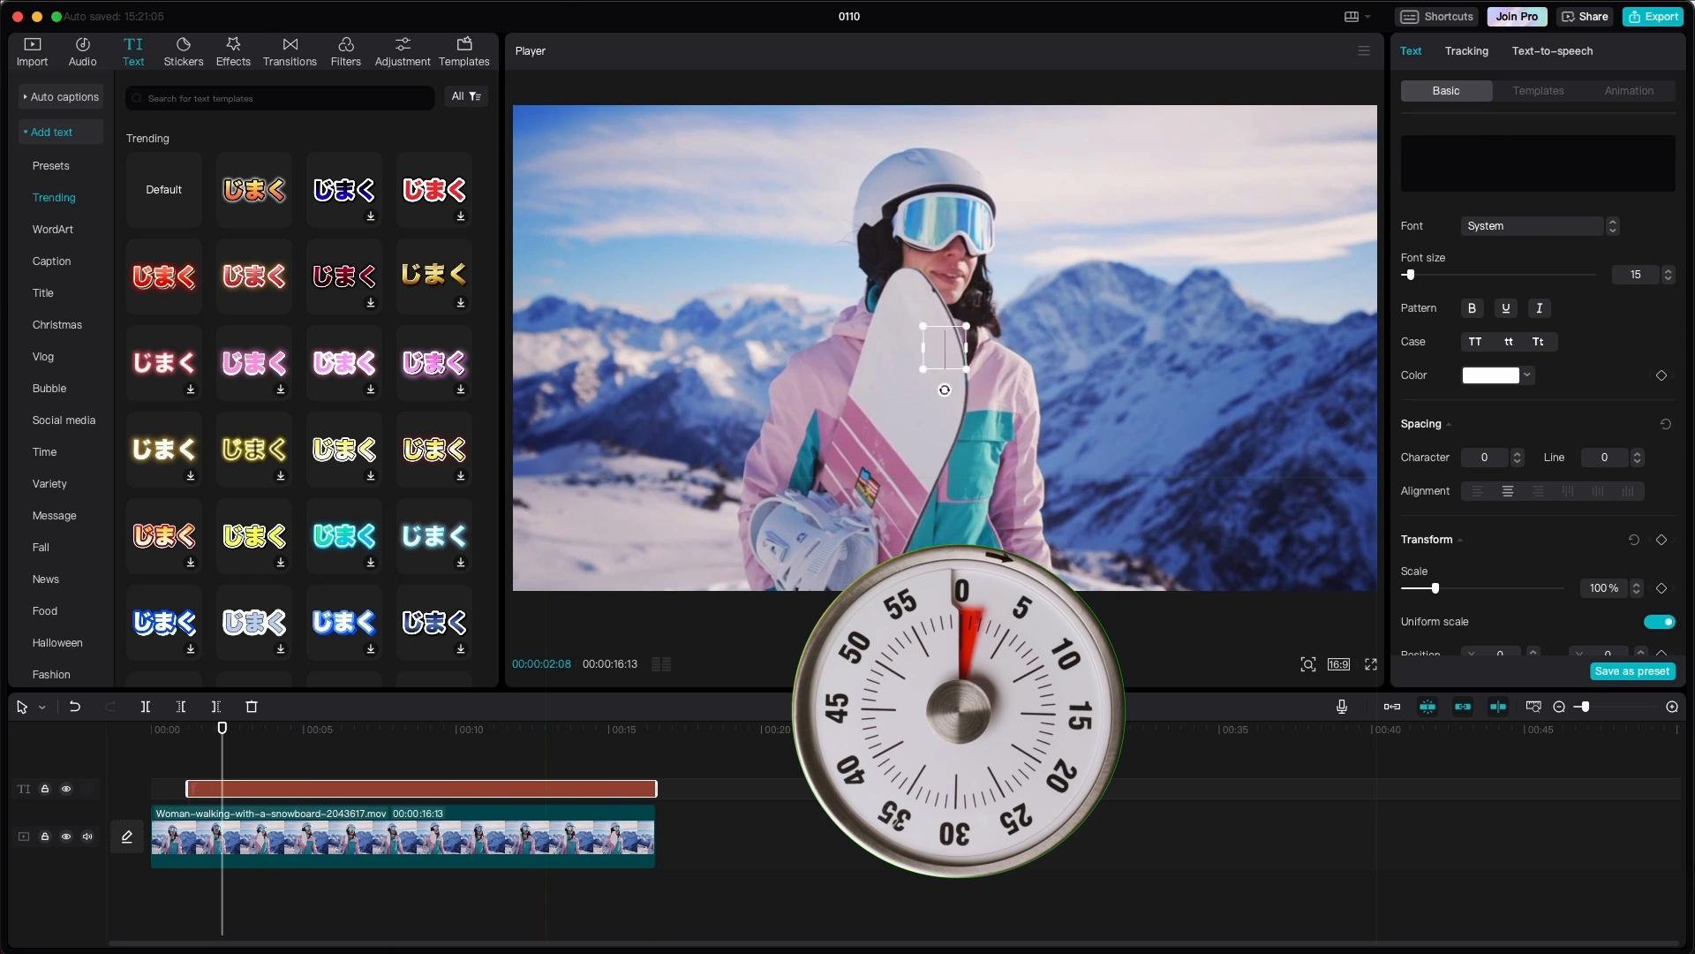
{"action": "type", "text": "Snowboarding"}
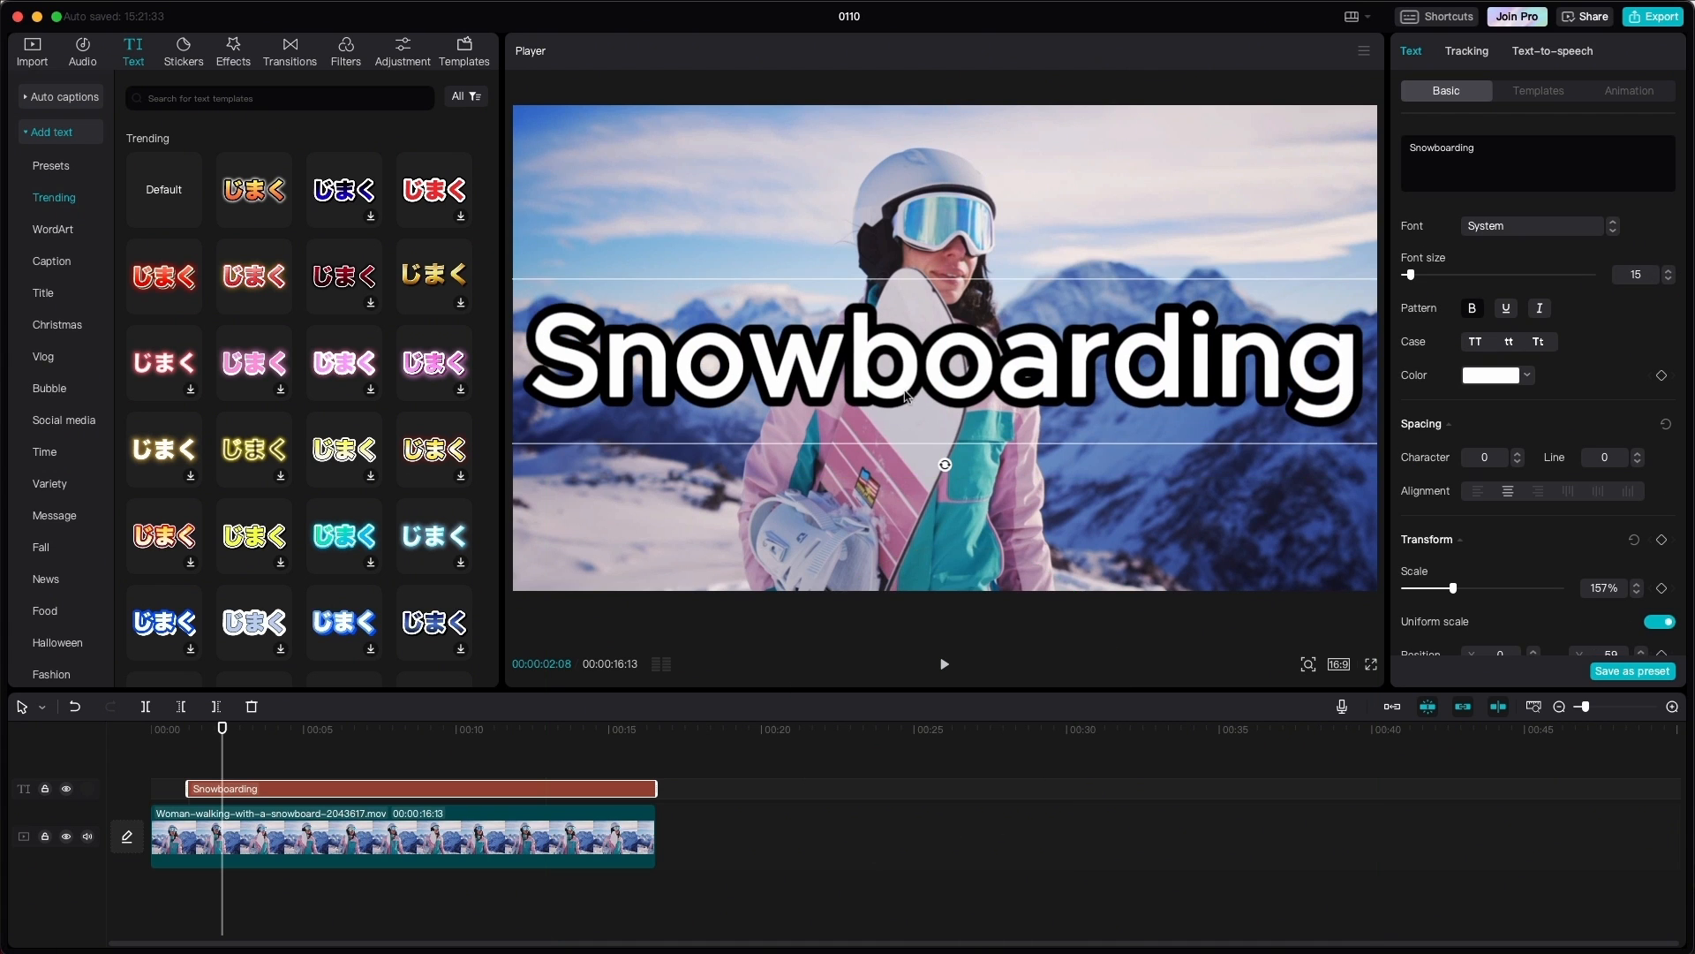
{"action": "left_click_drag", "start_coordinate": [943, 367], "coordinate": [943, 205]}
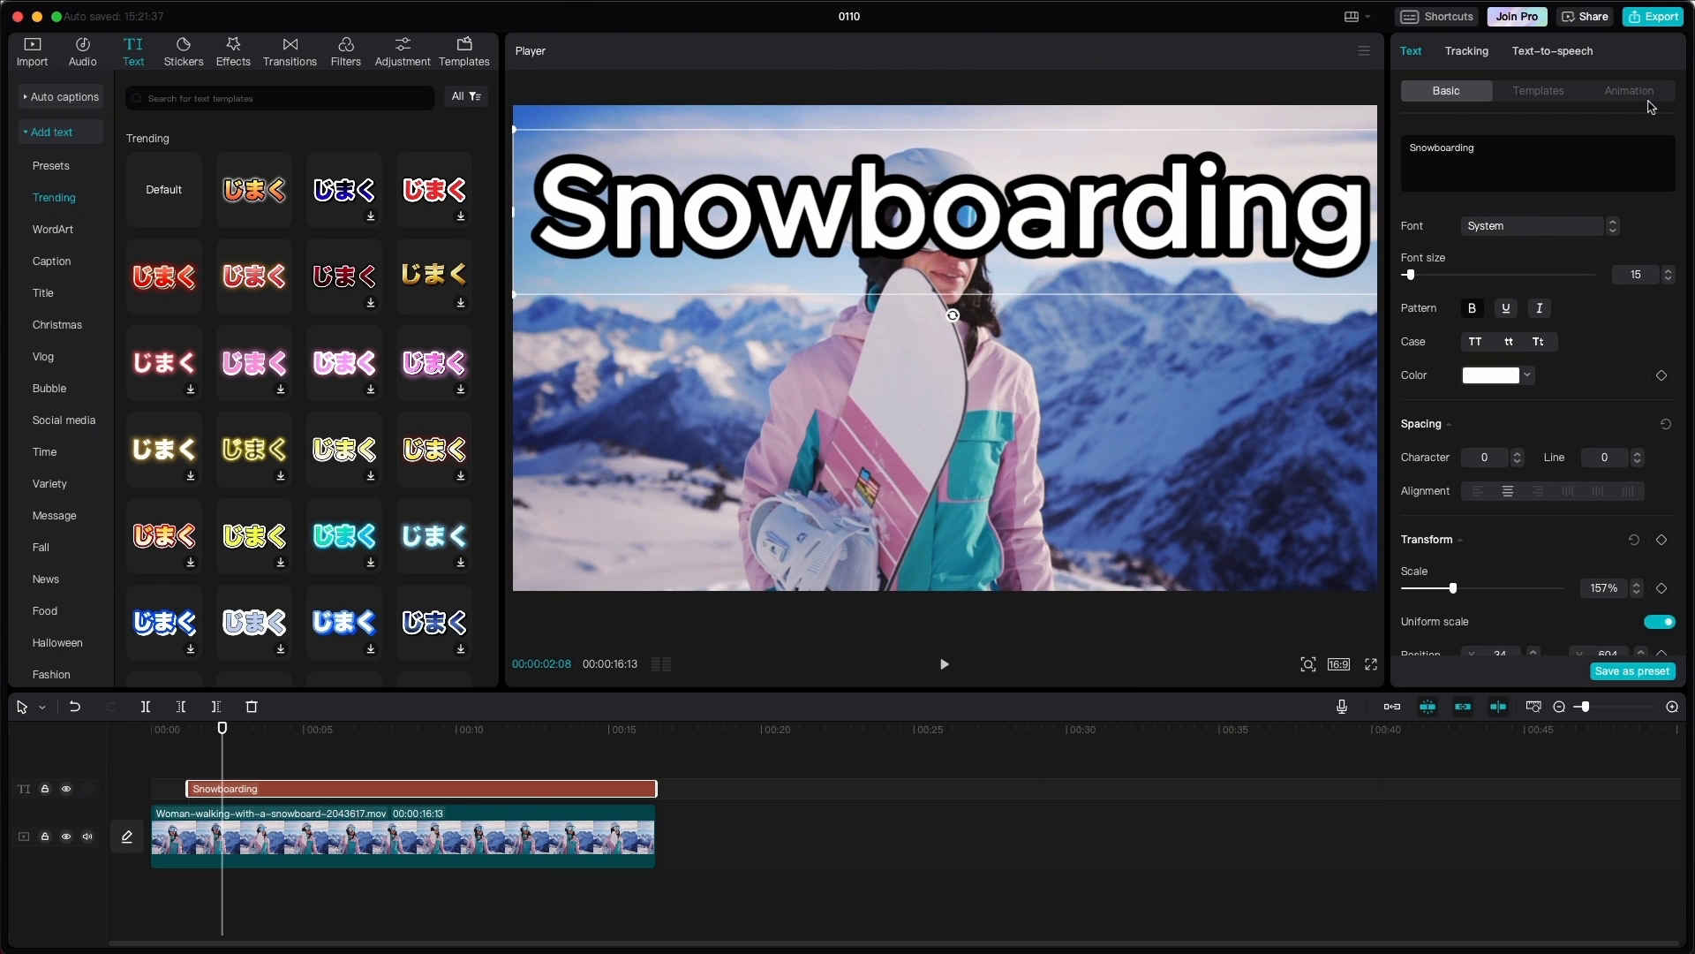
Apply an In animation preset to the Snowboarding title from the Animation panel.
{"action": "left_click", "coordinate": [1626, 90]}
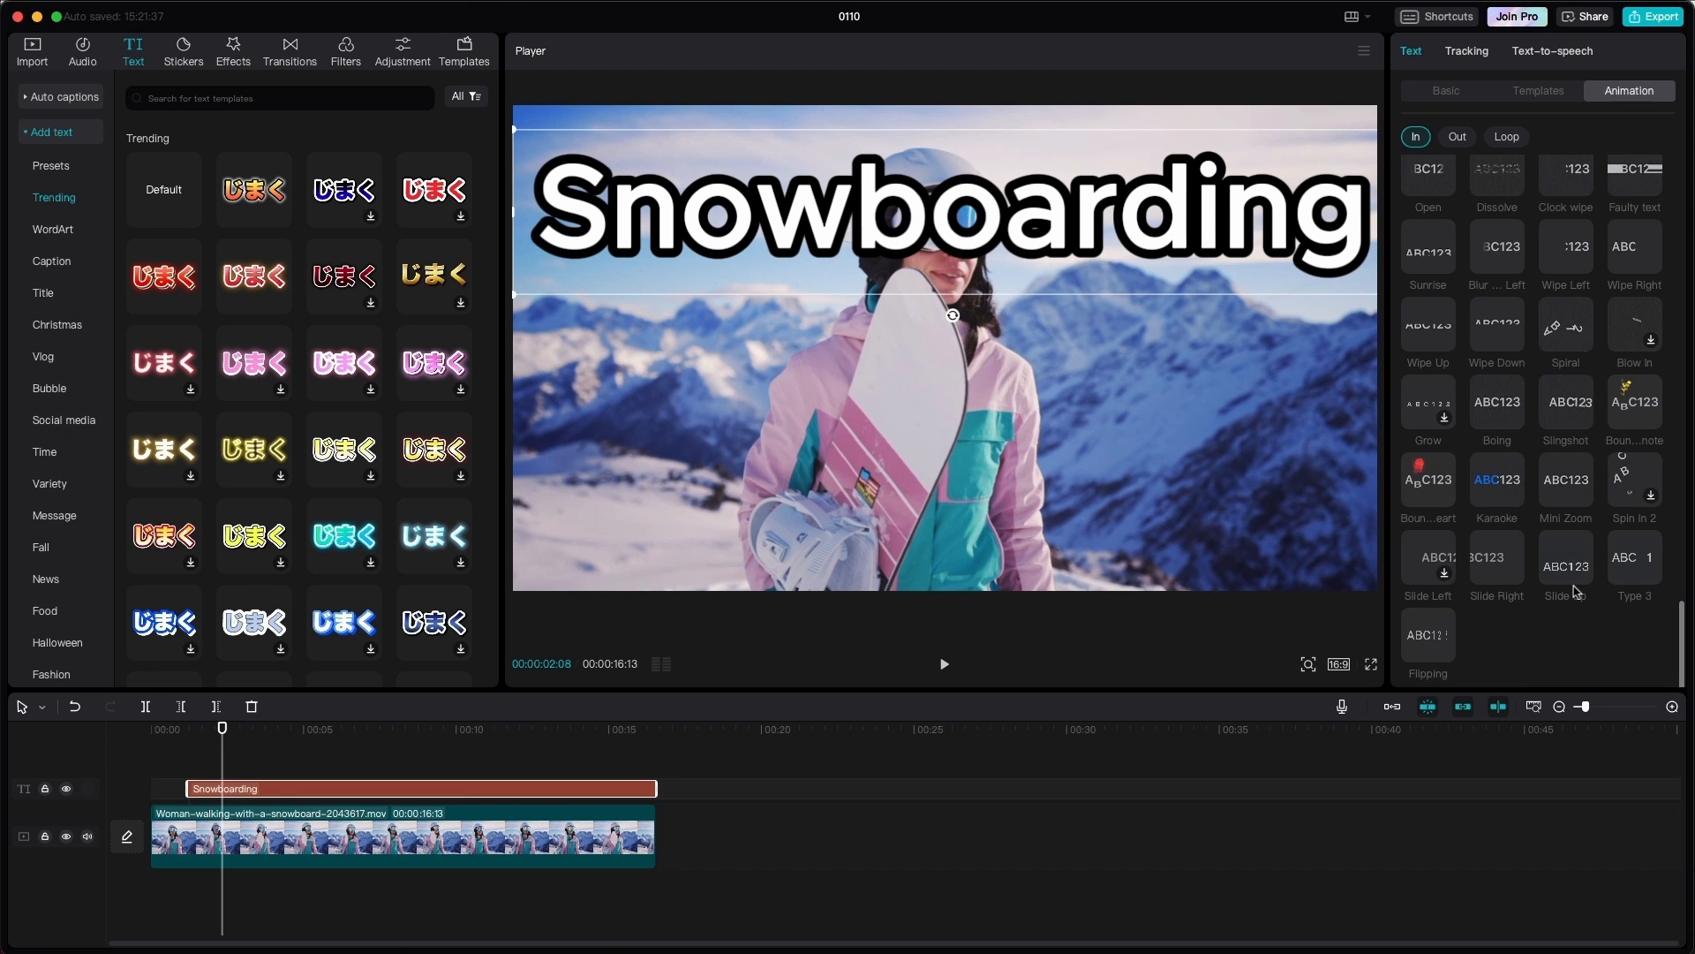
{"action": "left_click", "coordinate": [1565, 557]}
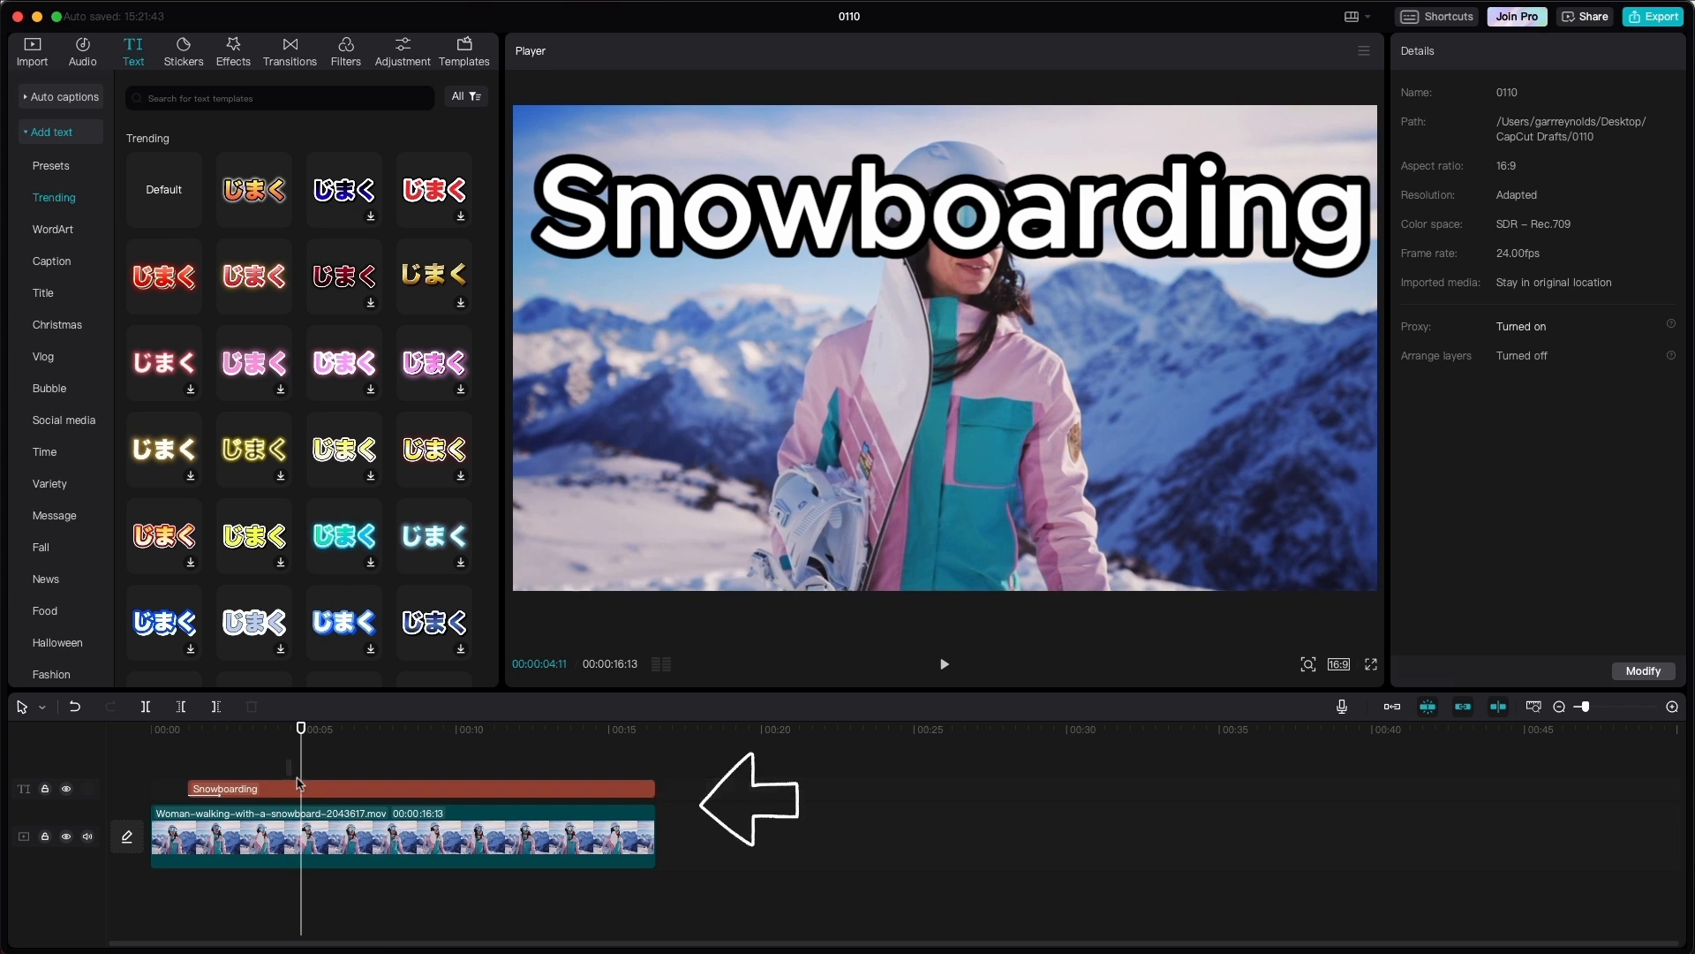
Combine the selected title and video clips into Compound clip1 via Create compound clip.
{"action": "left_click", "coordinate": [401, 835]}
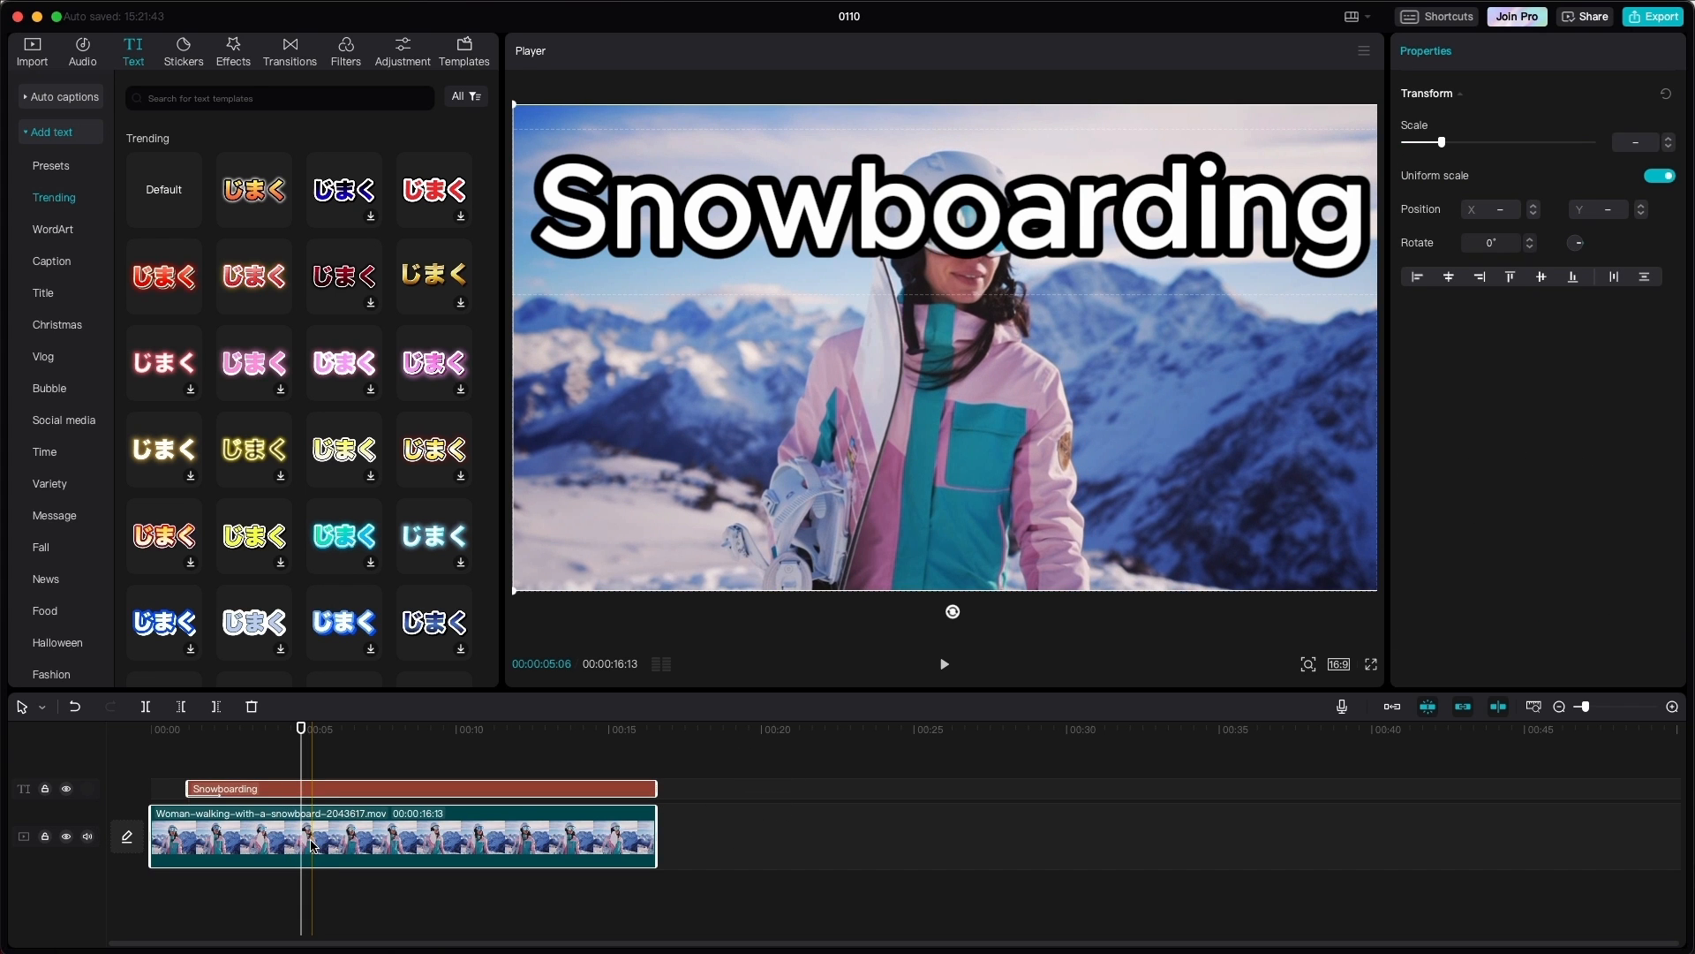
{"action": "right_click", "coordinate": [314, 846]}
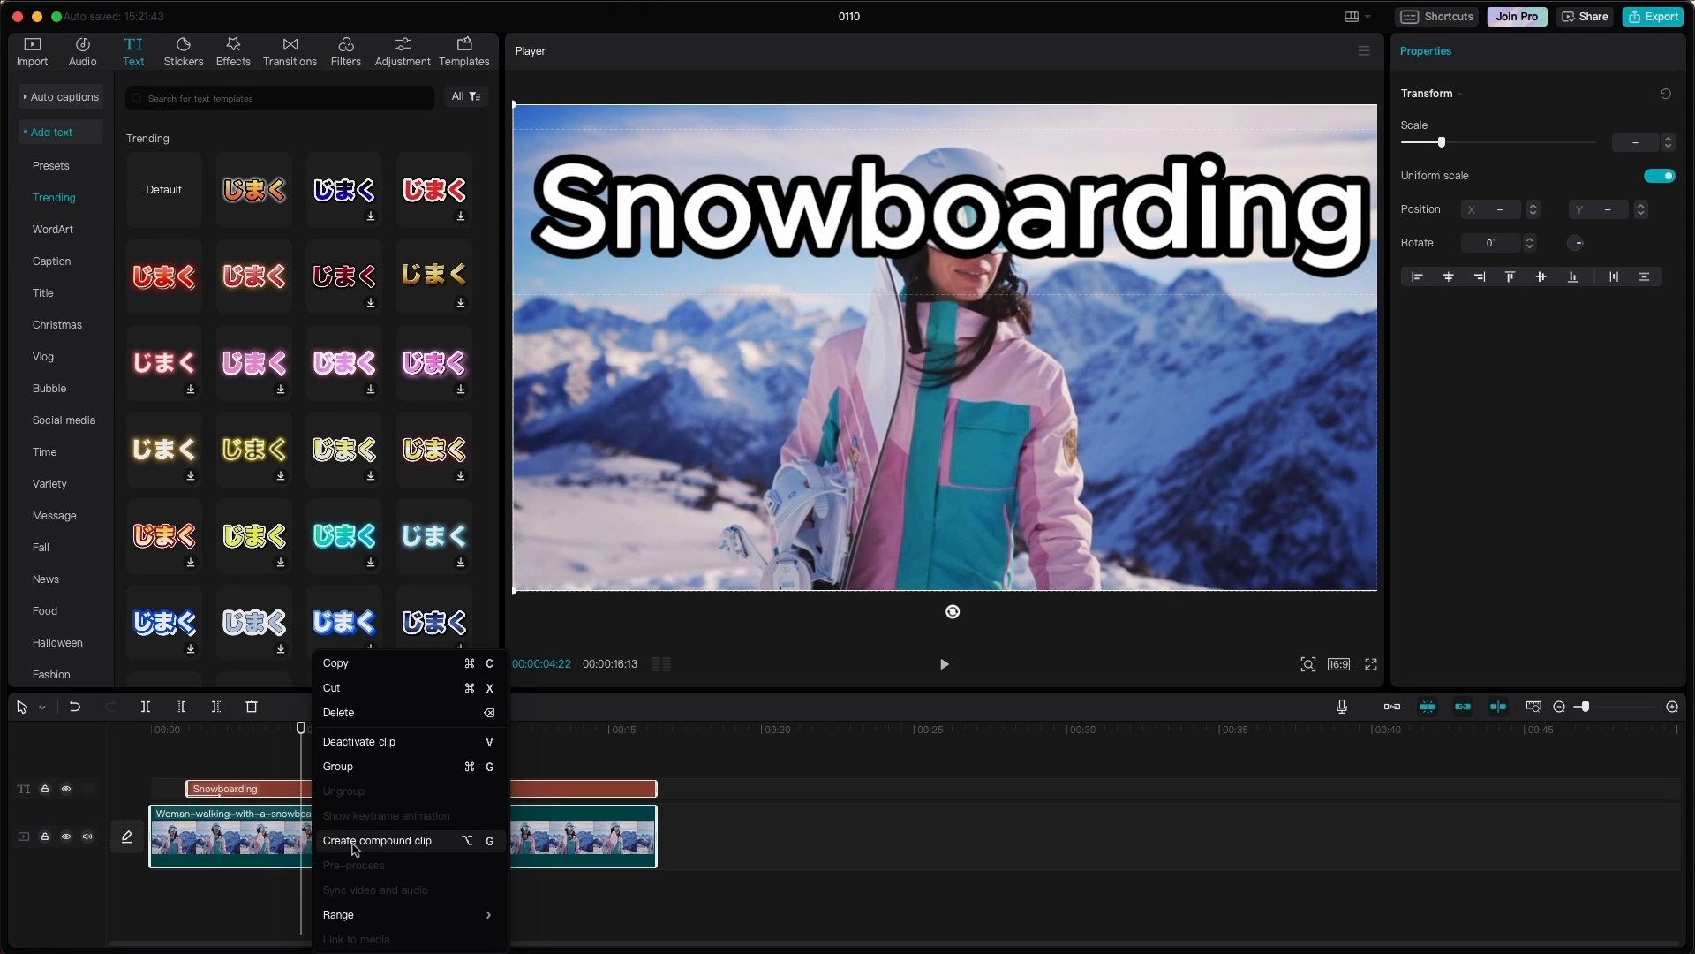
{"action": "left_click", "coordinate": [378, 840]}
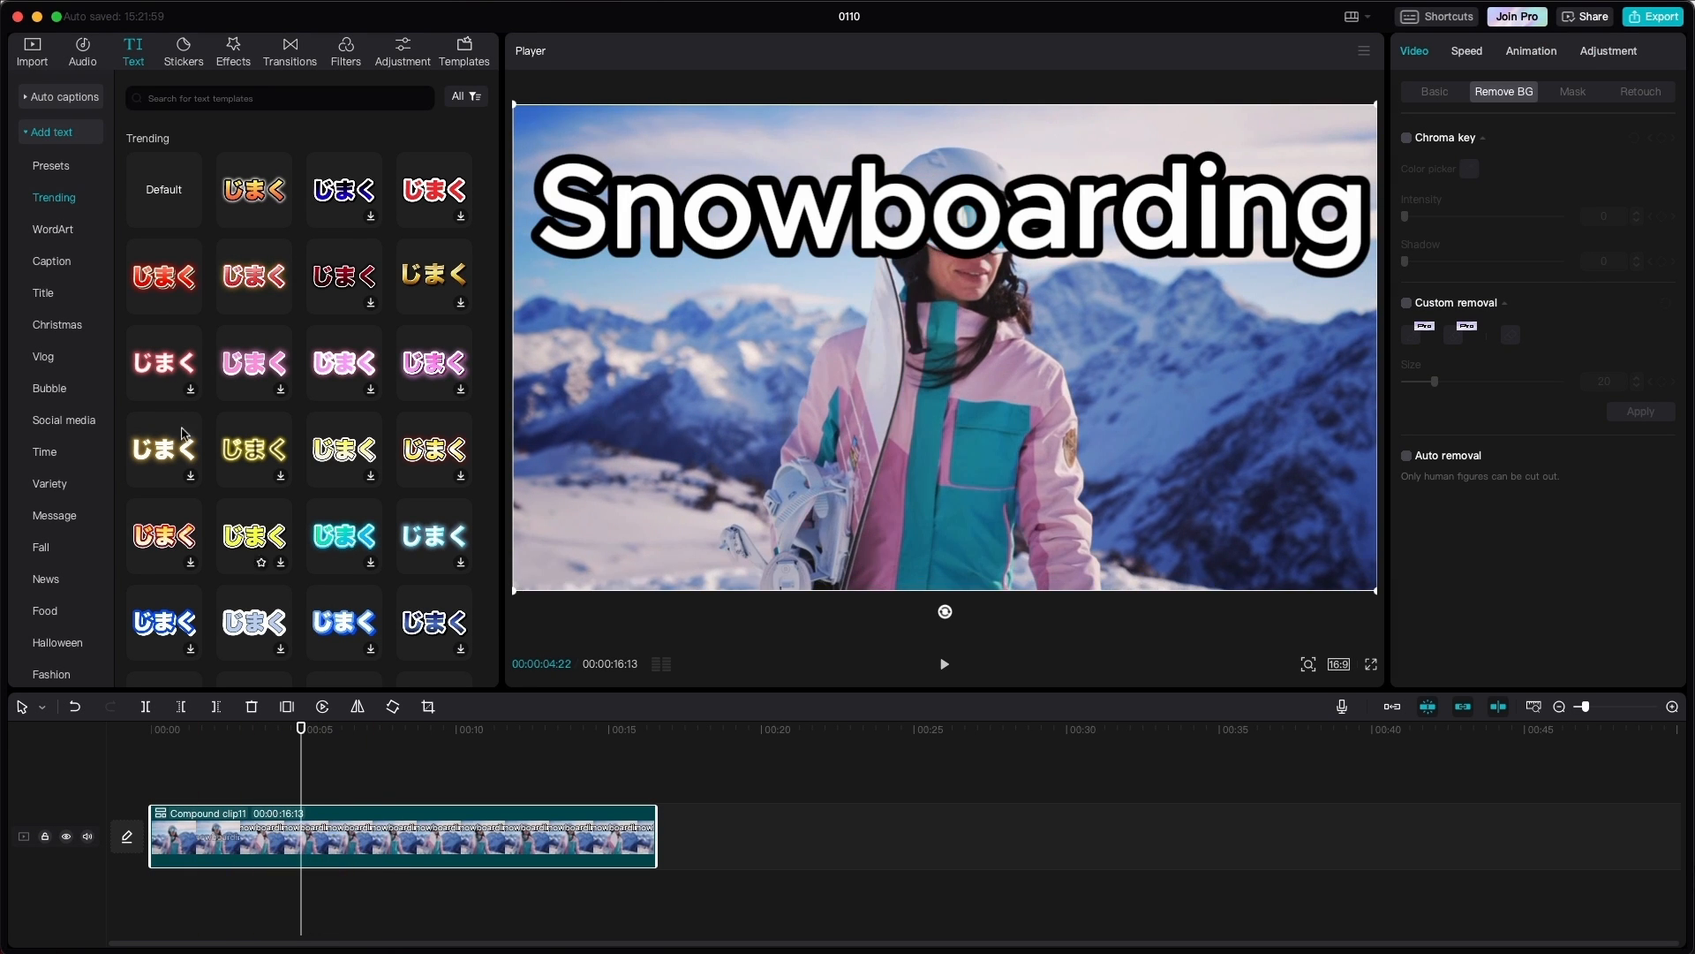
Place a second copy of the Woman video from Import on a new track above Compound clip1.
{"action": "left_click", "coordinate": [32, 51]}
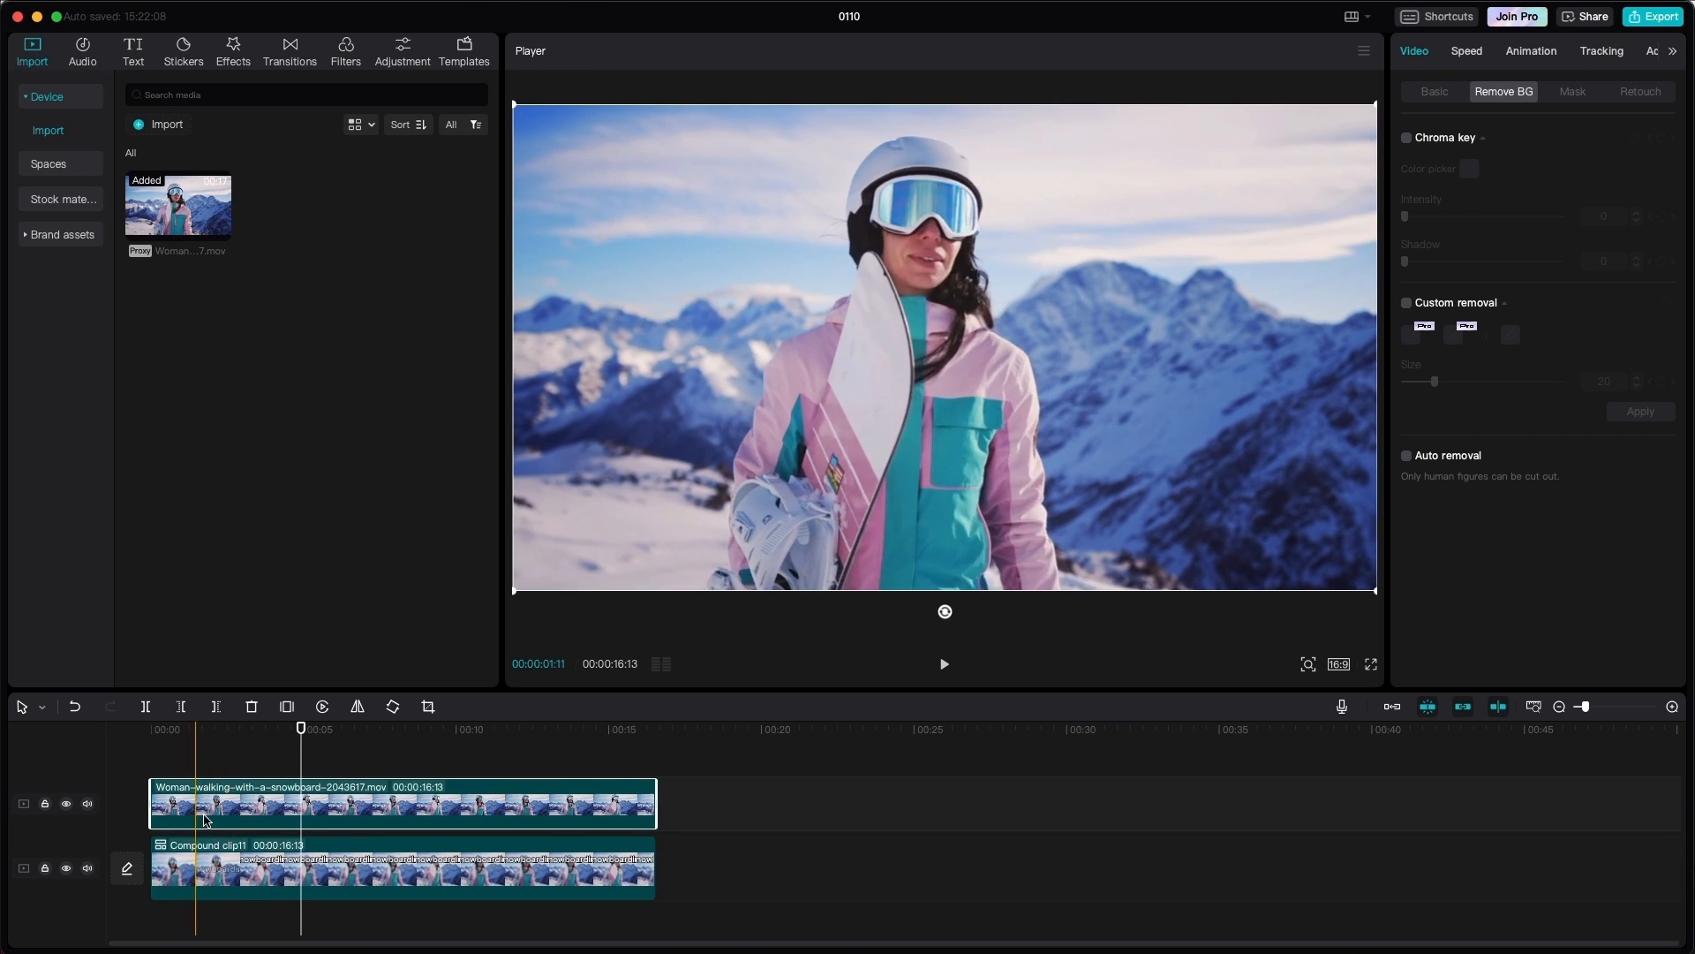
{"action": "left_click", "coordinate": [67, 803]}
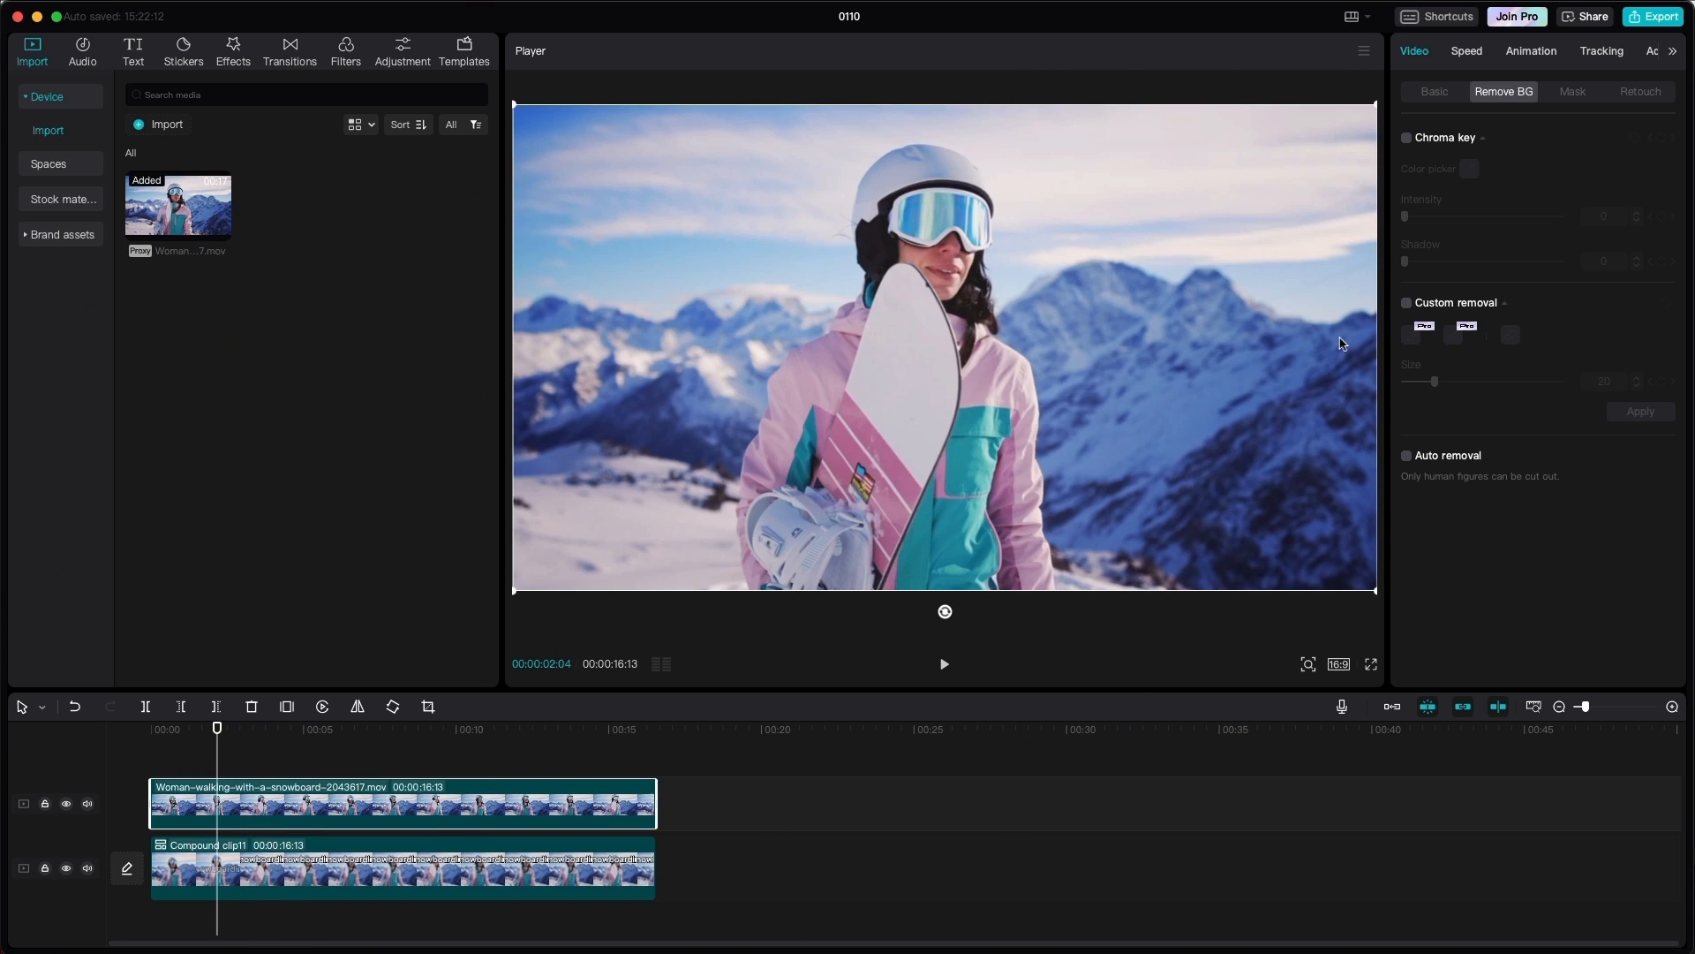
{"action": "left_click", "coordinate": [1433, 90]}
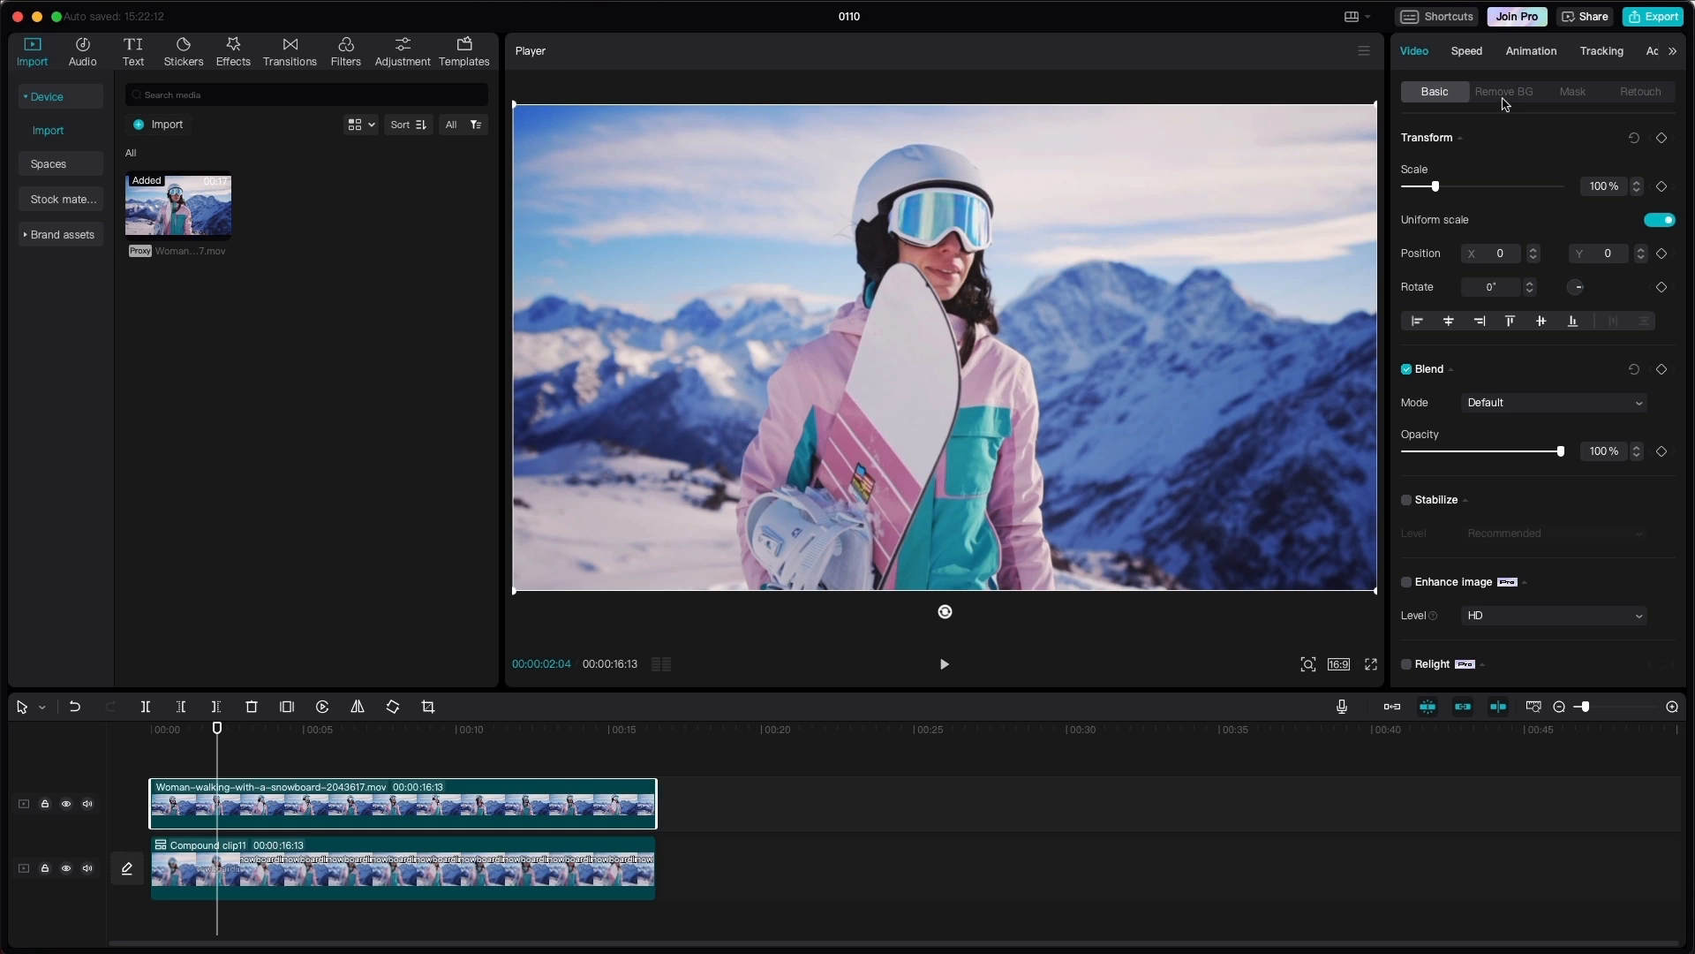
Enable Remove BG Auto removal on the top video copy so the woman is cut out over the title.
{"action": "left_click", "coordinate": [1505, 90]}
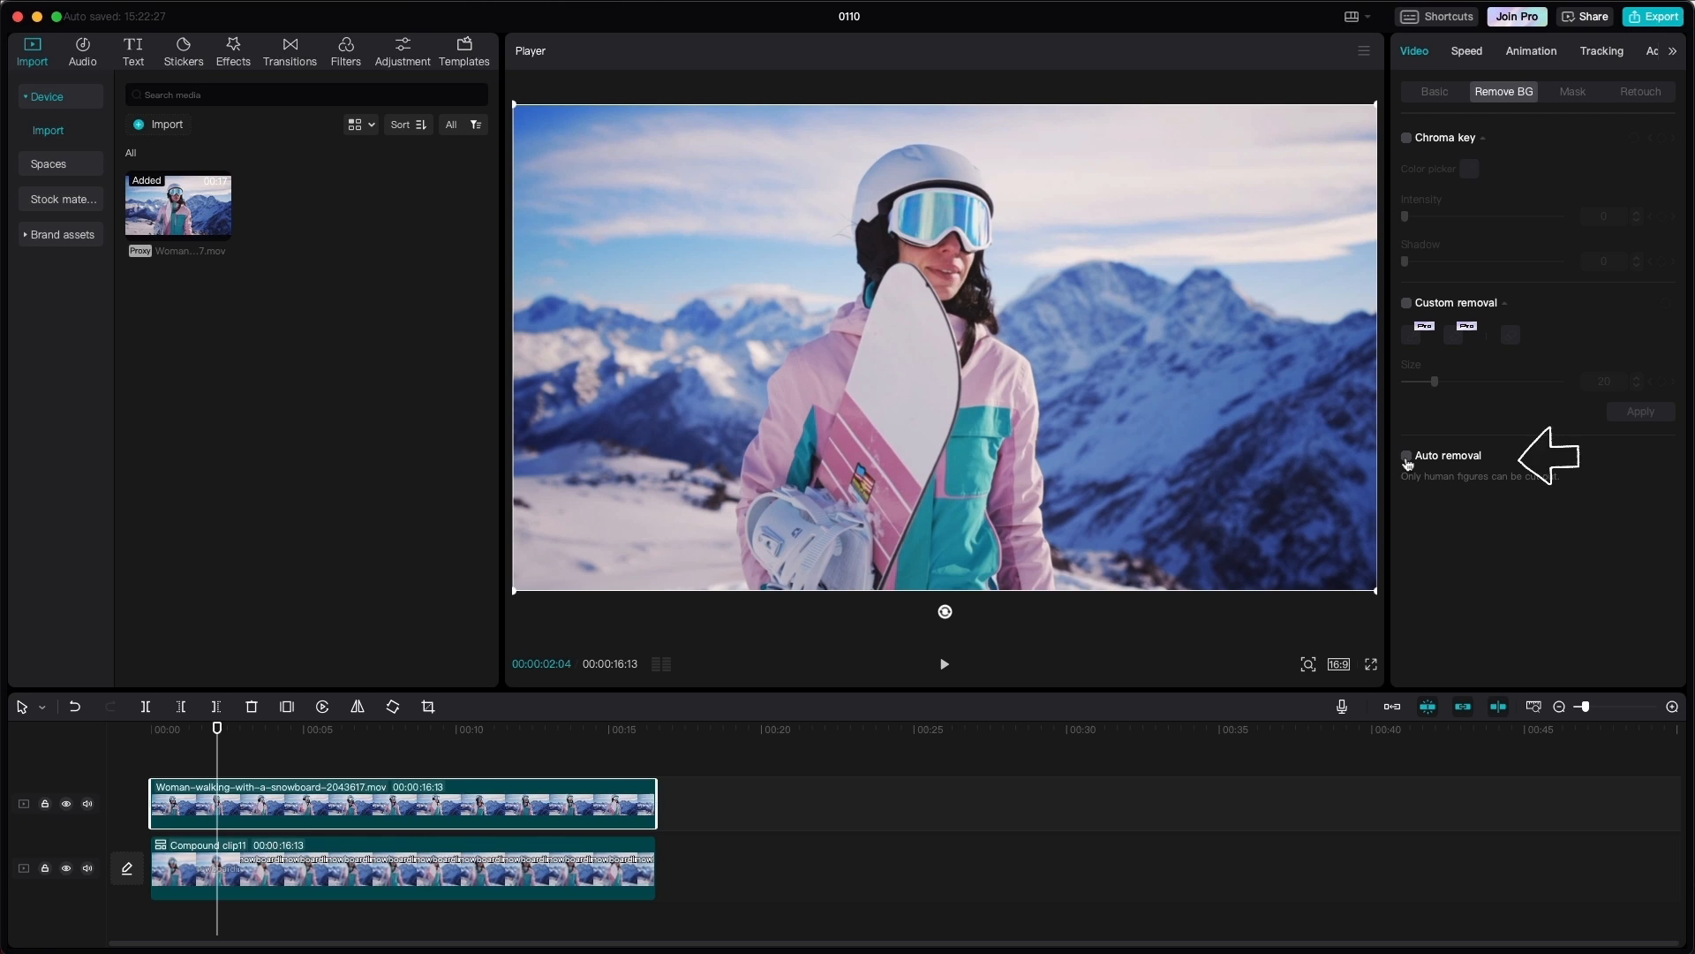
{"action": "left_click", "coordinate": [1407, 455]}
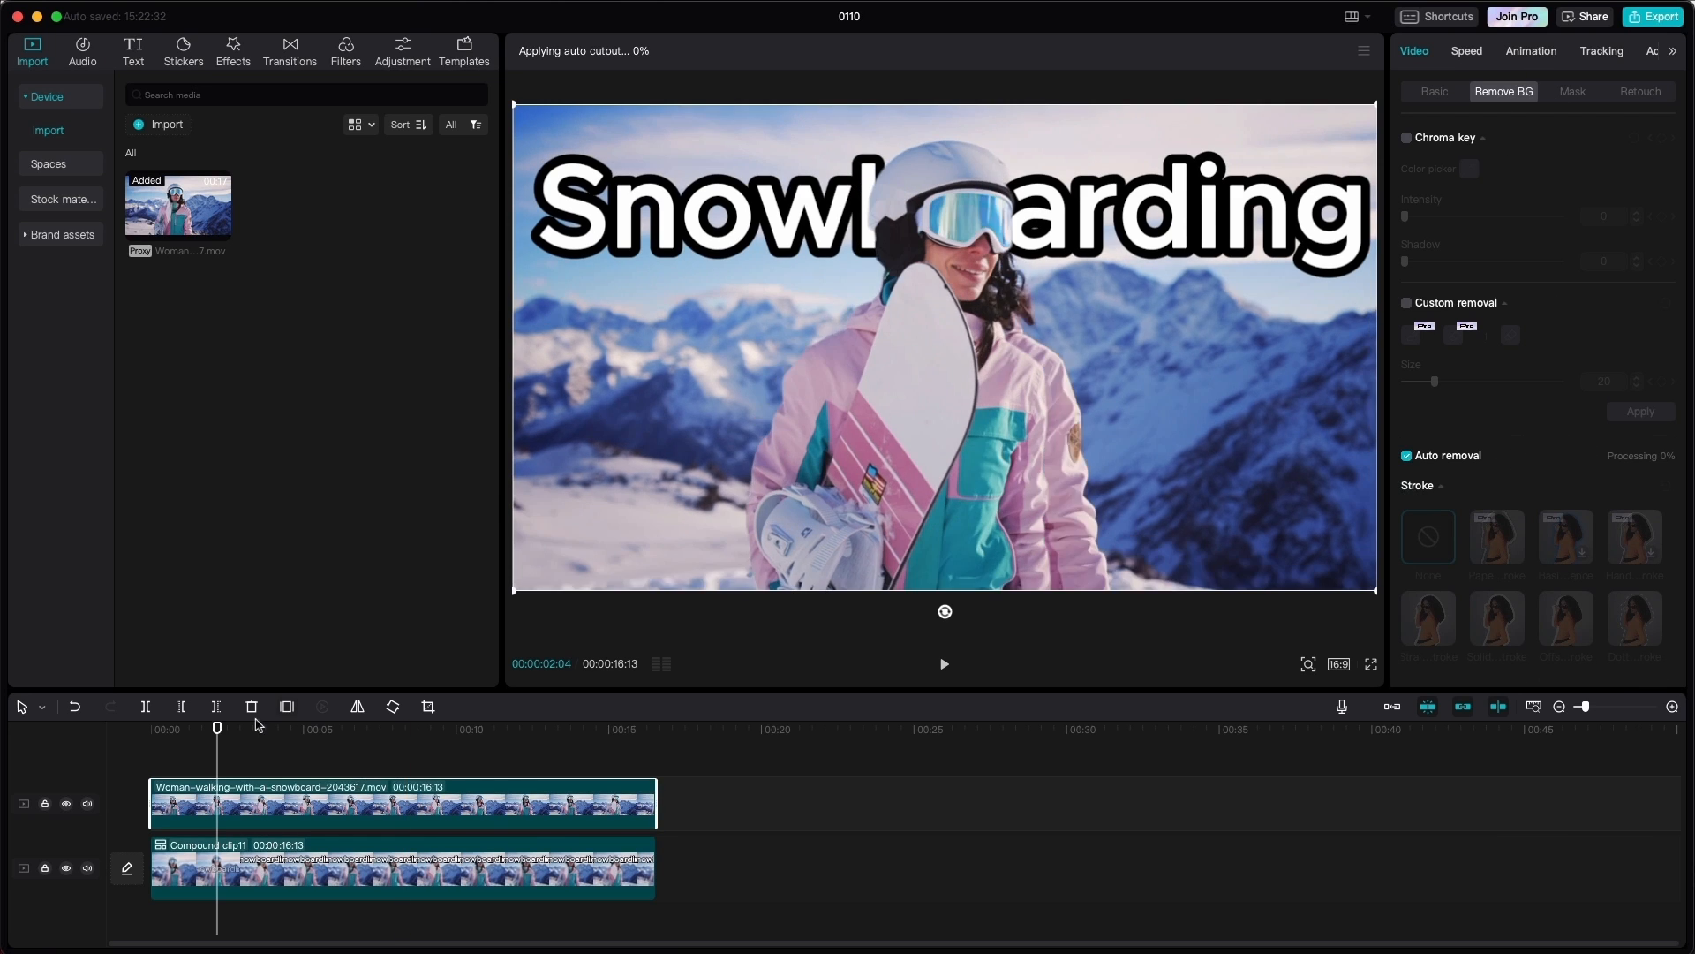
{"action": "left_click", "coordinate": [943, 662]}
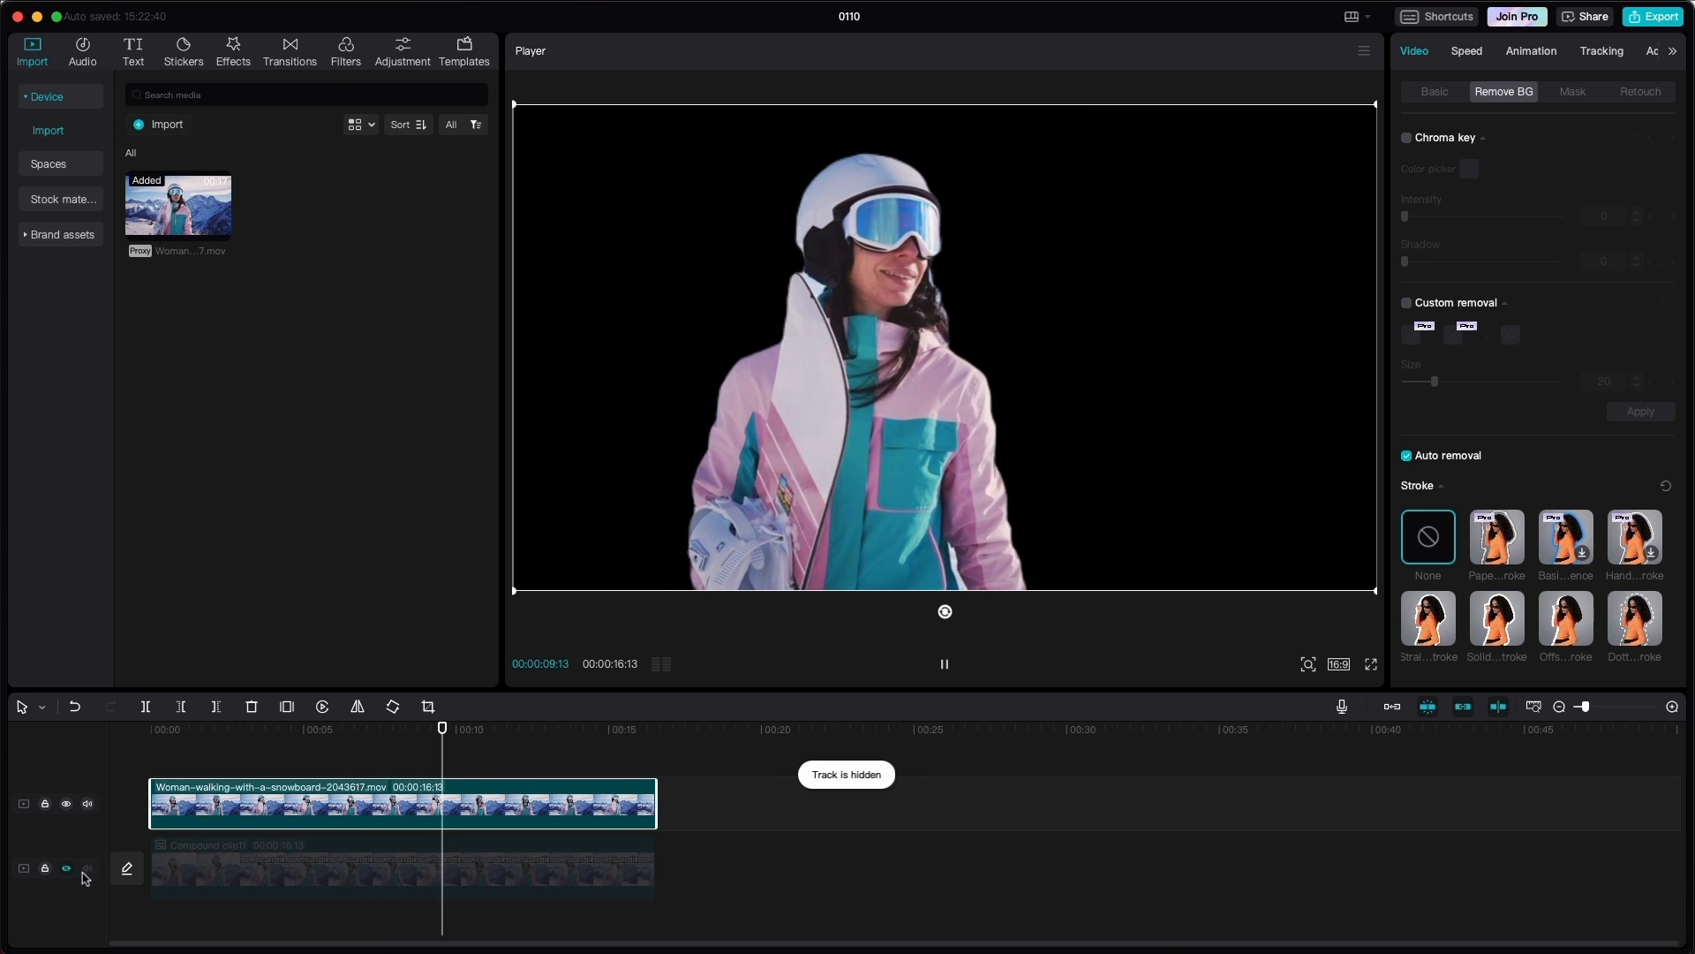
{"action": "left_click", "coordinate": [65, 867]}
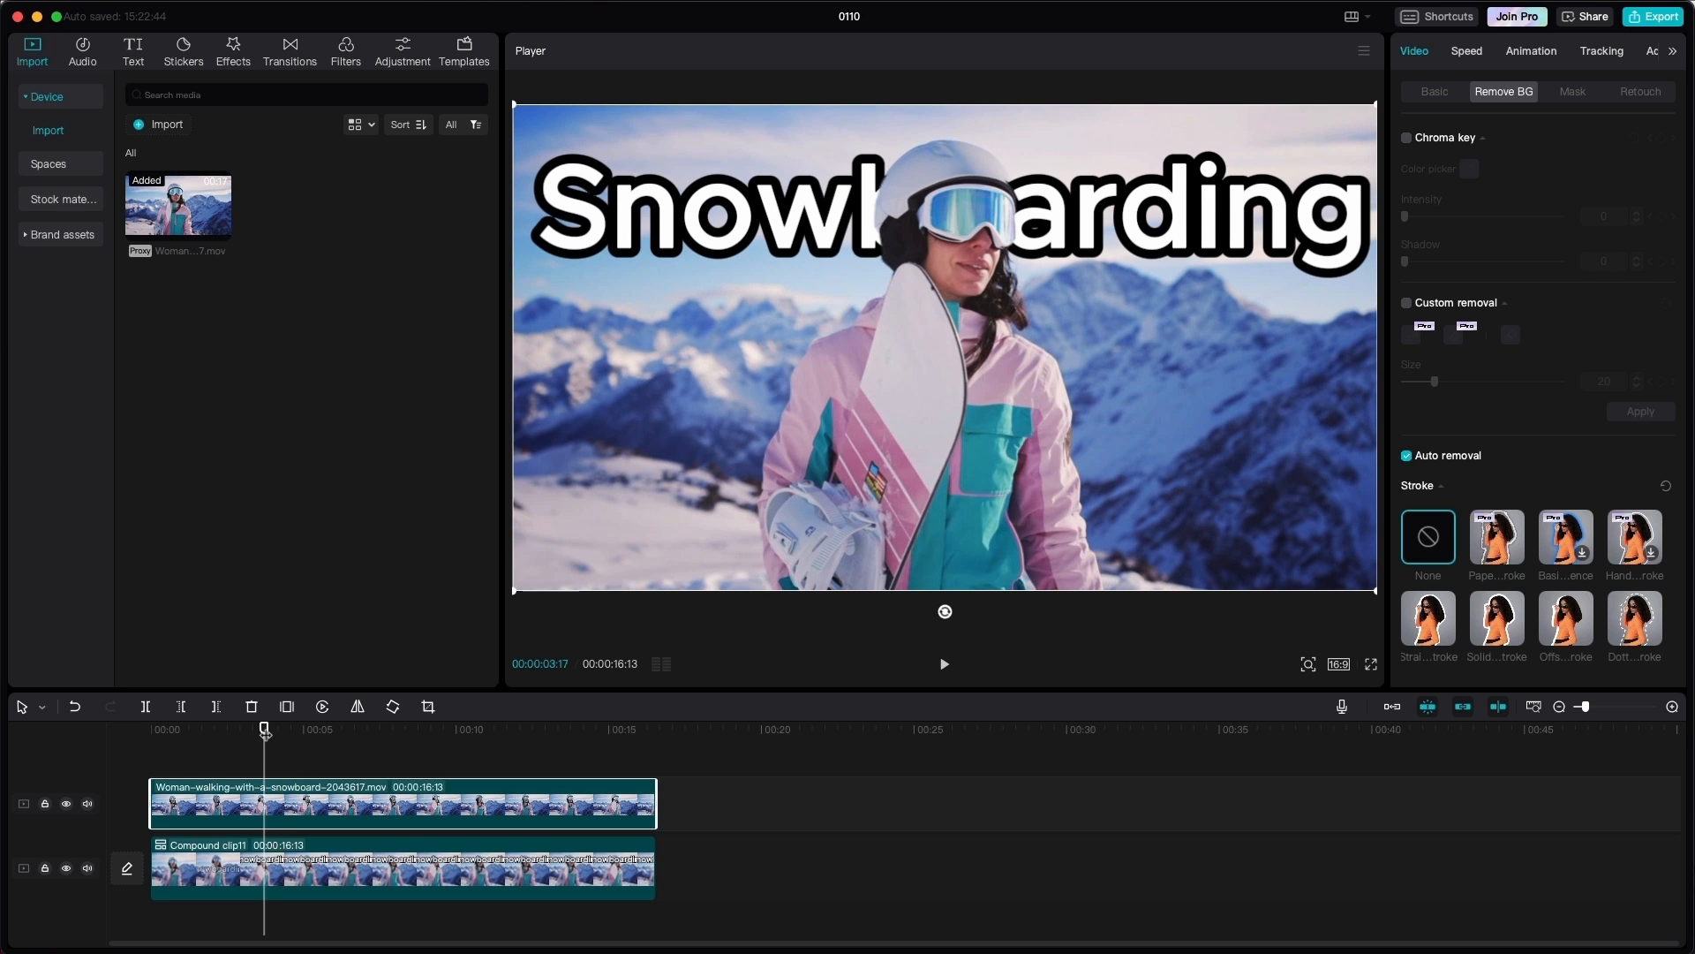
{"action": "left_click_drag", "start_coordinate": [265, 727], "coordinate": [223, 758]}
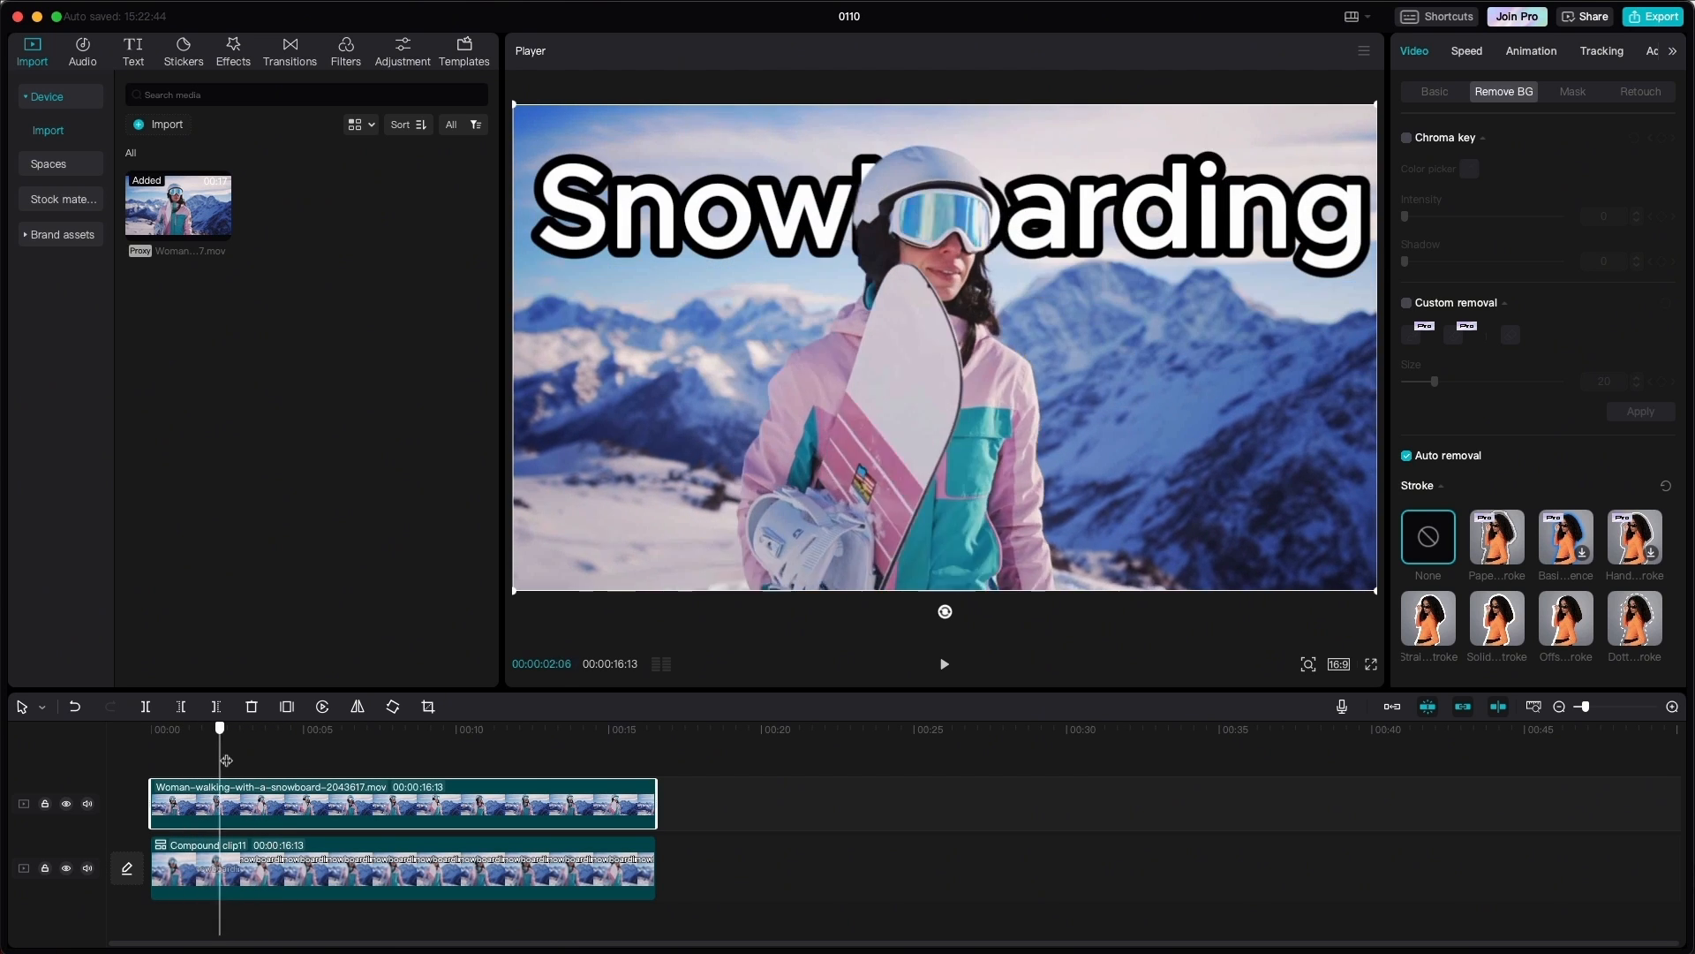